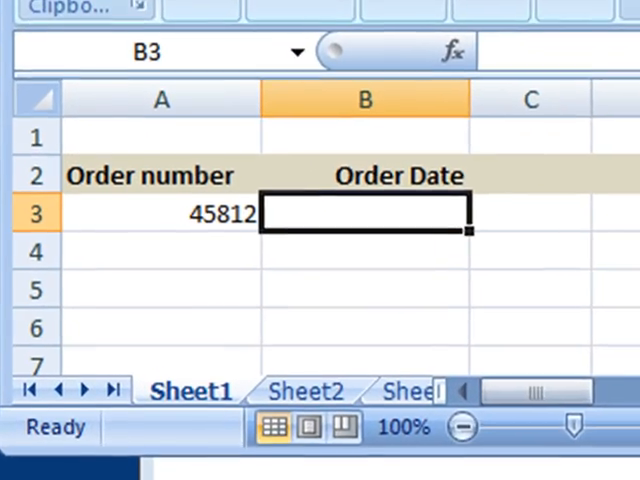
Write the line 'Now, it is 9:50 AM' in WordPad (spreadsheet shows 10/21/2009).
text(10/21/2009)
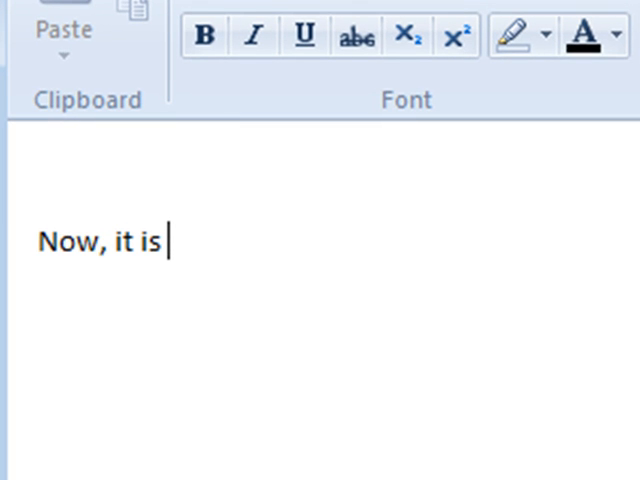
text(9:50 AM)
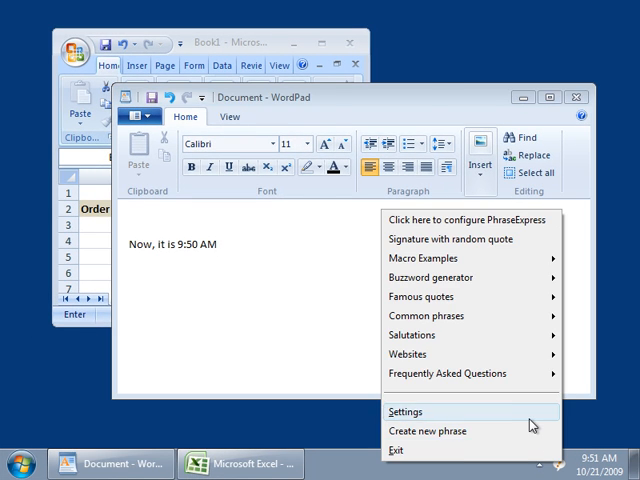
From Settings, create the Time stamp phrase and choose the Output date/time stamp macro.
click(404, 412)
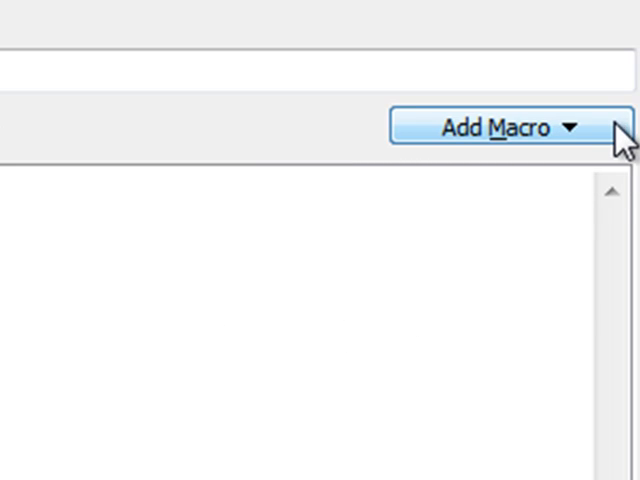
click(500, 128)
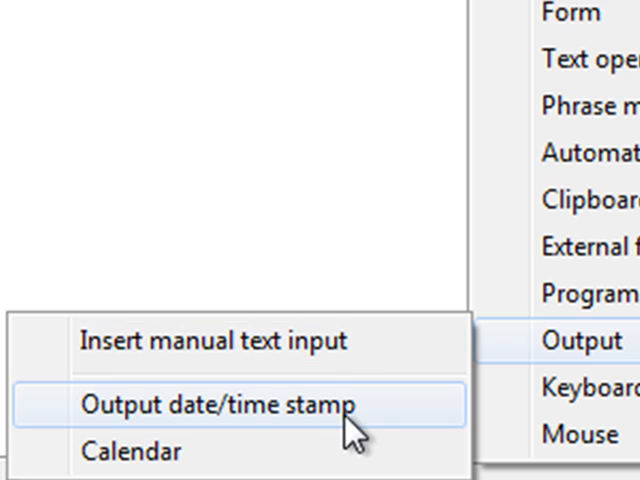
click(216, 404)
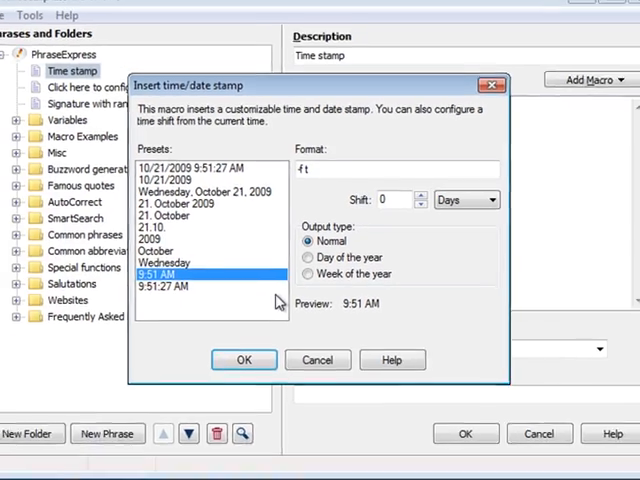
Save Time stamp with the short-time macro and a Ctrl hotkey, inserting '9:51 AM' in WordPad.
click(244, 360)
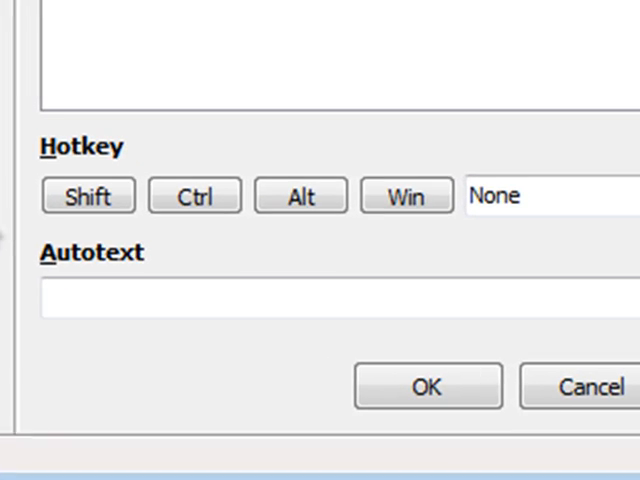
click(192, 196)
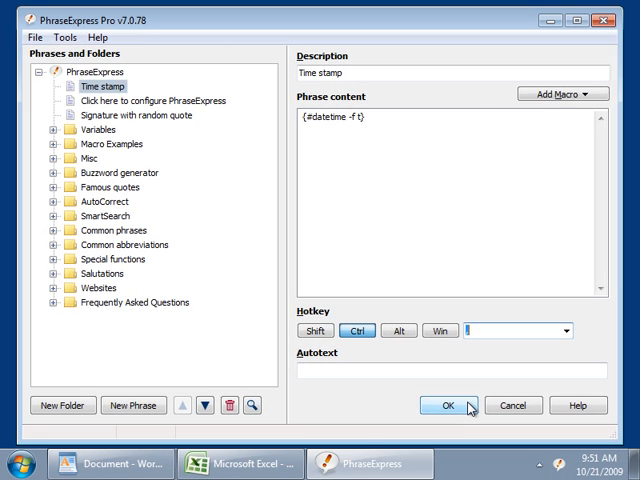
click(448, 402)
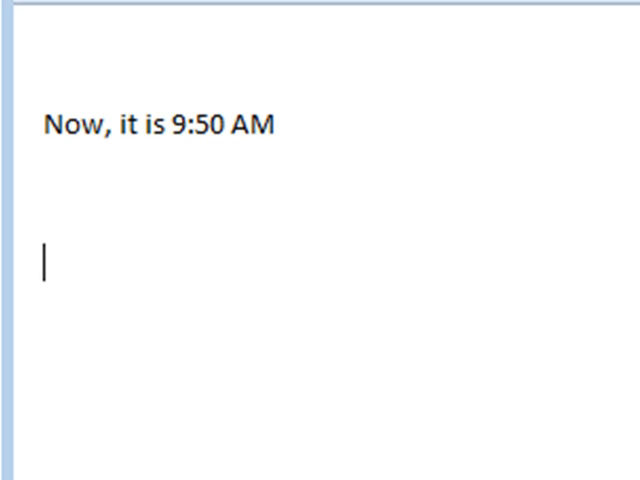
text(9:51 AM)
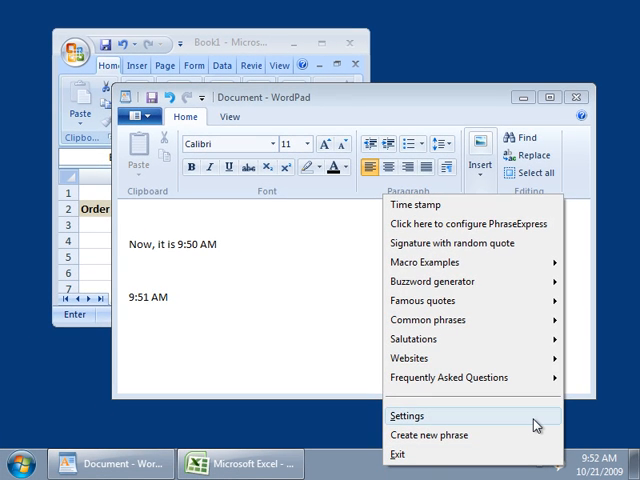
Create a phrase described 'Date stamp' and choose the Output date/time stamp macro.
click(404, 416)
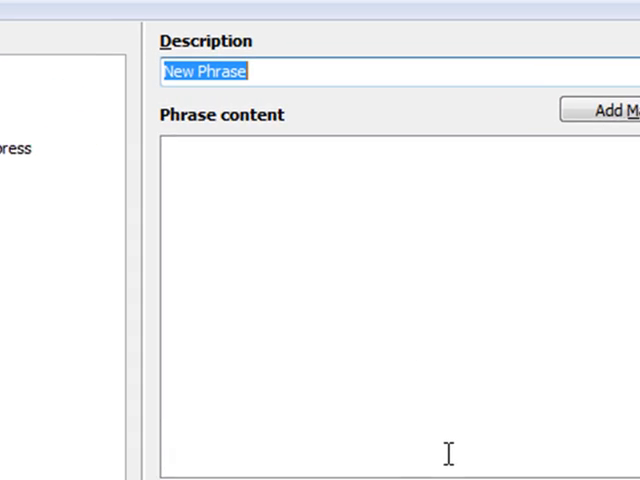
text(Date stamp)
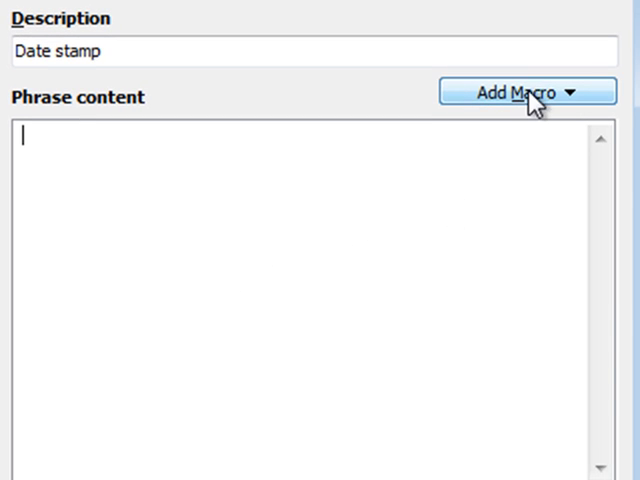
click(516, 90)
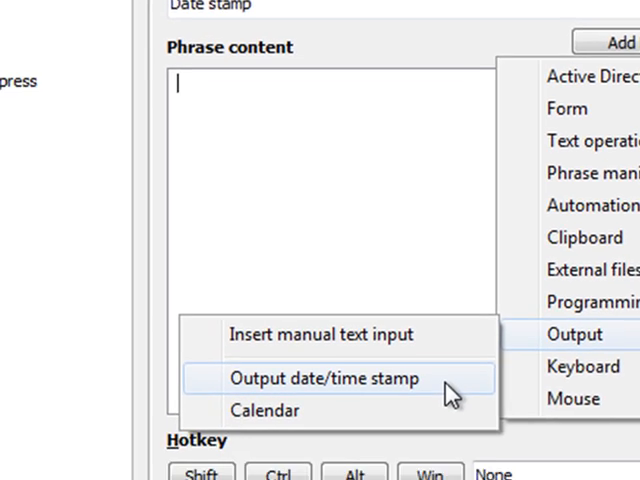
click(322, 378)
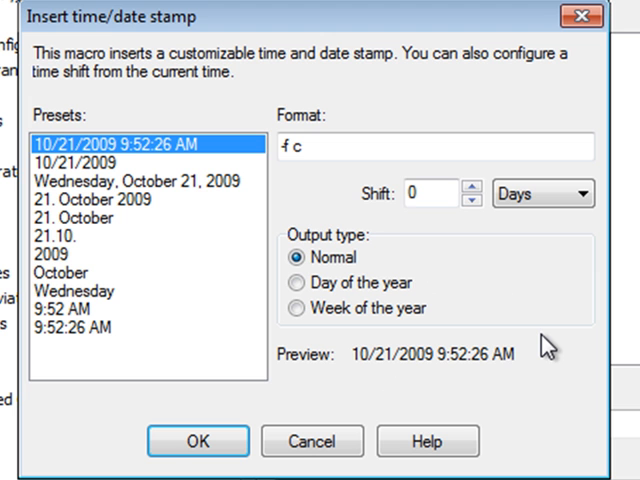
Pick the long weekday date preset for the Date stamp phrase.
click(140, 180)
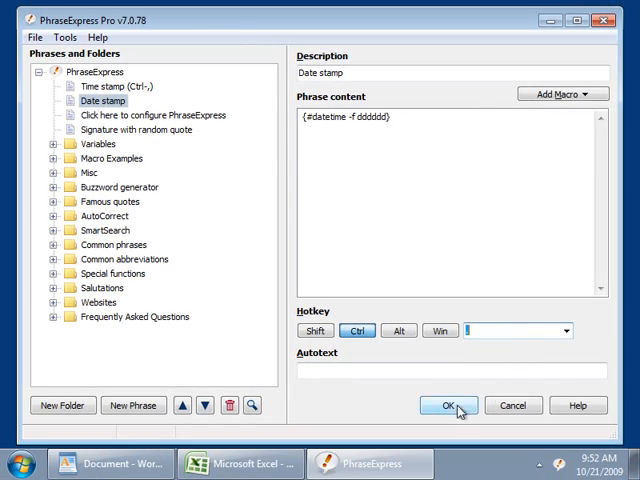
Save Date stamp and insert 'Wednesday, October 21, 2009' after '9:51 AM.' via its hotkey.
click(448, 406)
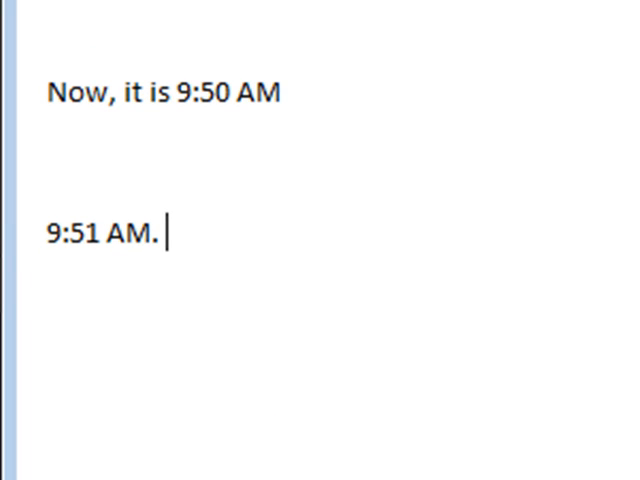
text(Wednesday, October 21, 2009)
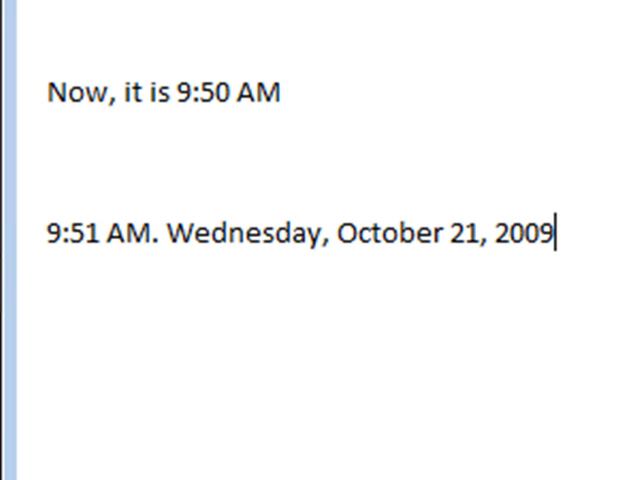